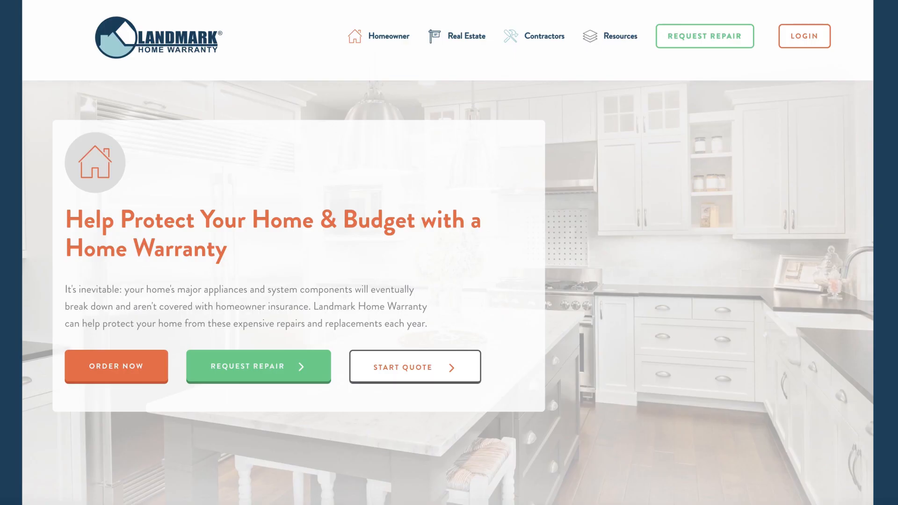
- Bring up the Login to Your Account form from the top navigation bar
left_click(804, 36)
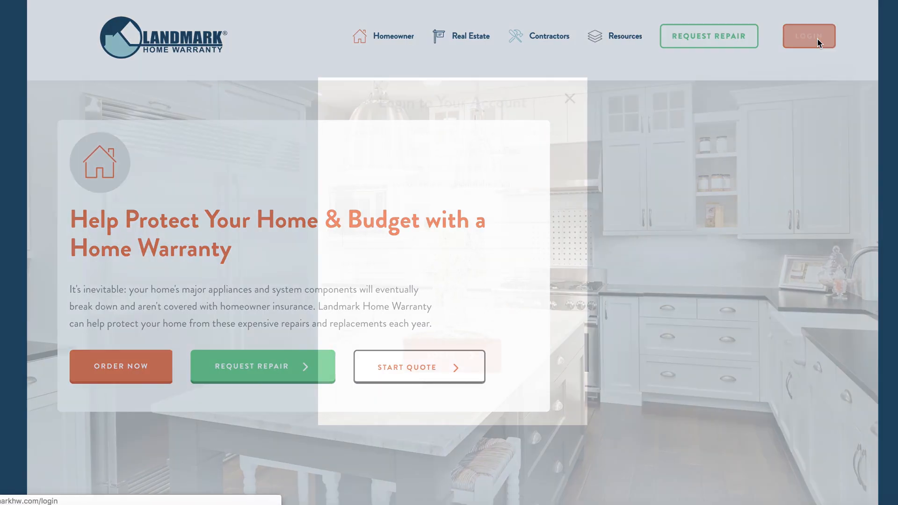
left_click(808, 36)
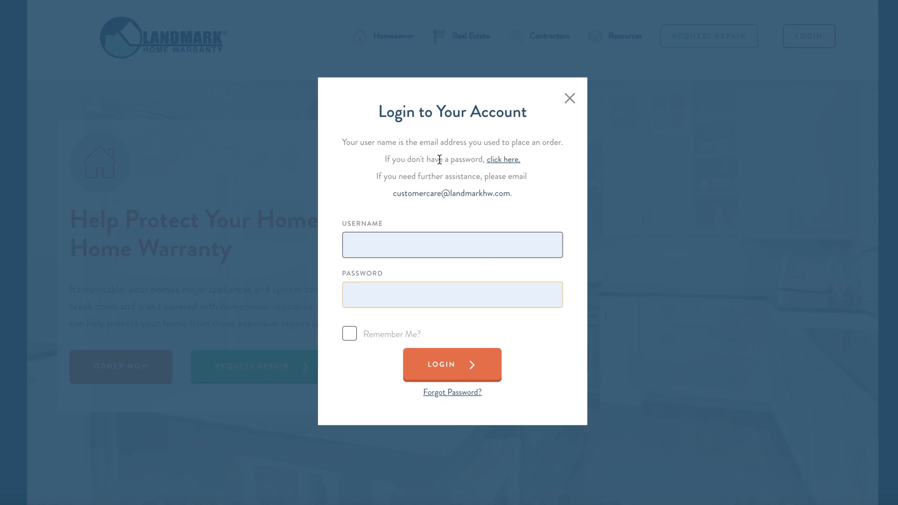
left_click(503, 159)
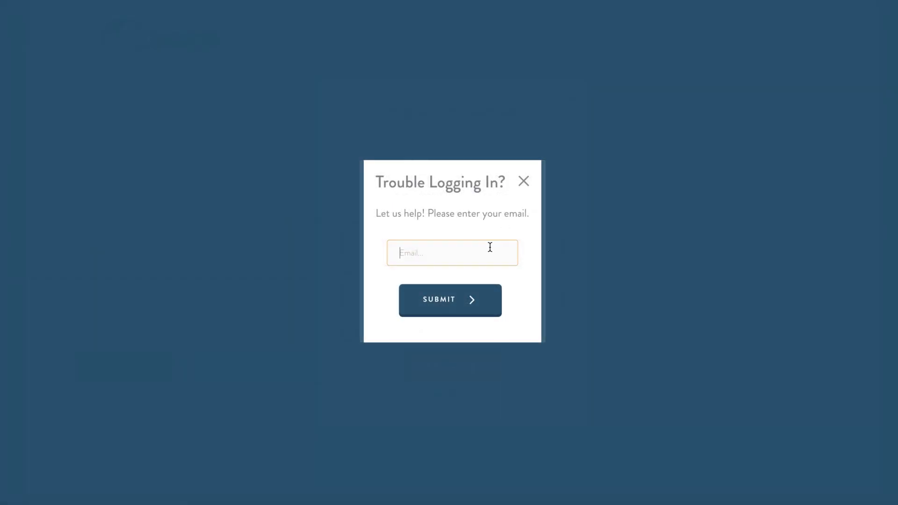
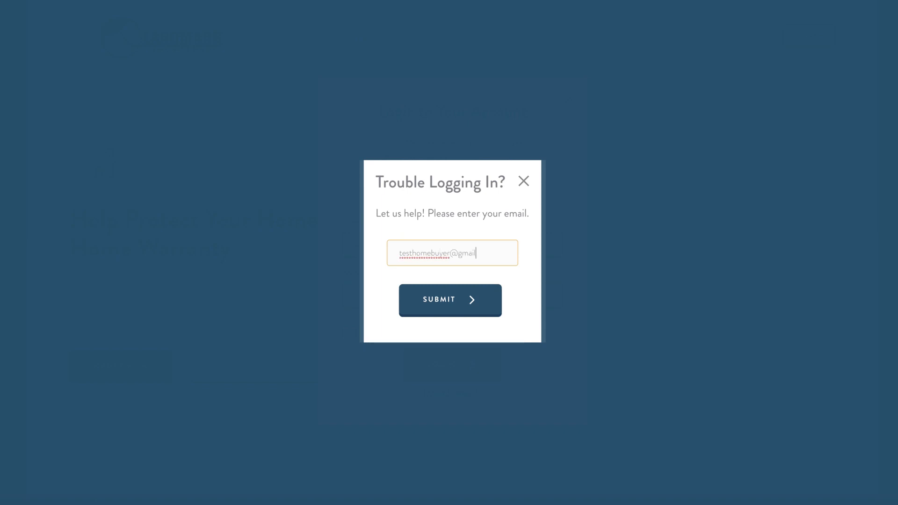
left_click(450, 300)
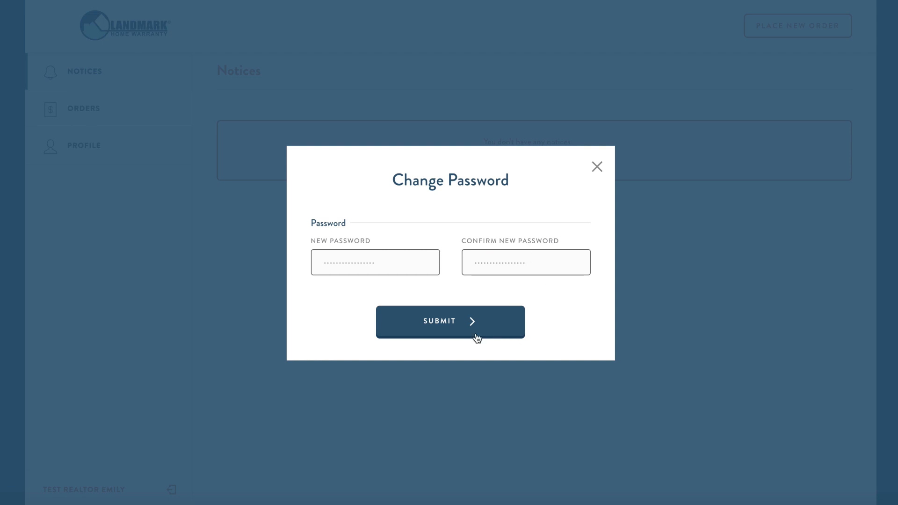
left_click(450, 320)
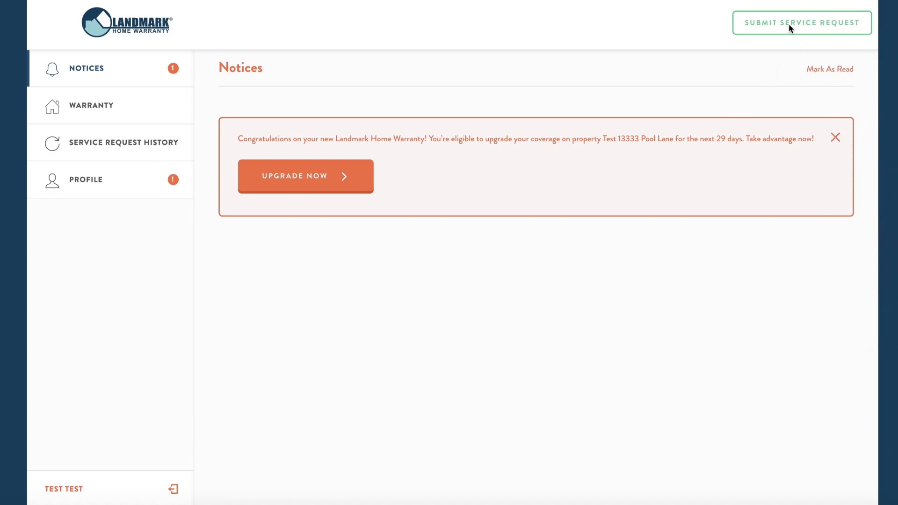
left_click(802, 22)
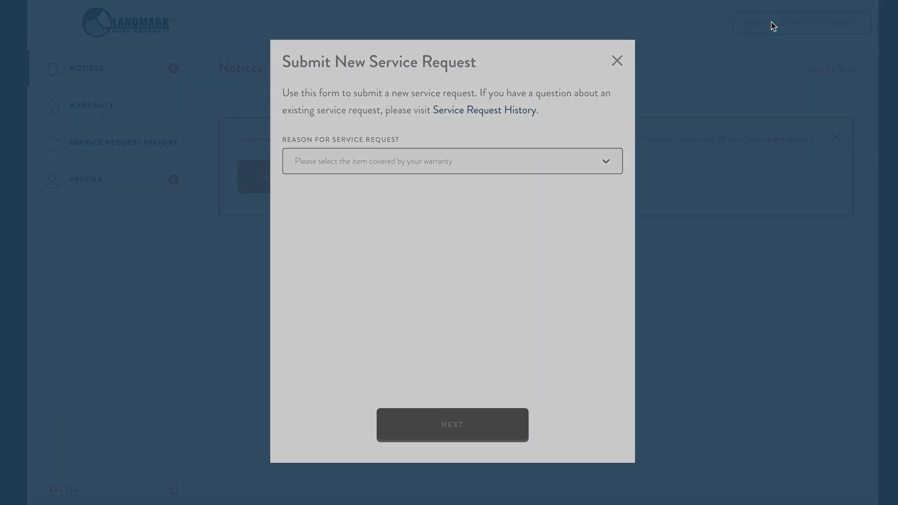
left_click(451, 161)
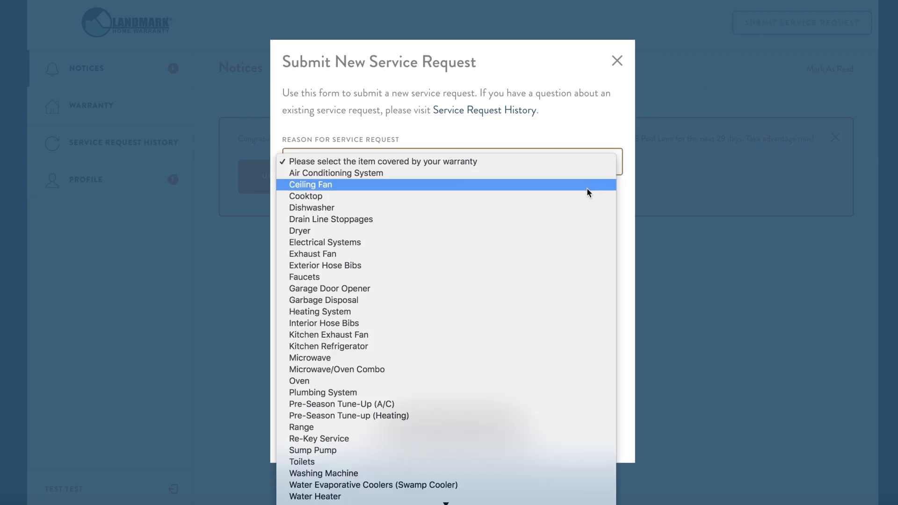
mouse_move(580, 230)
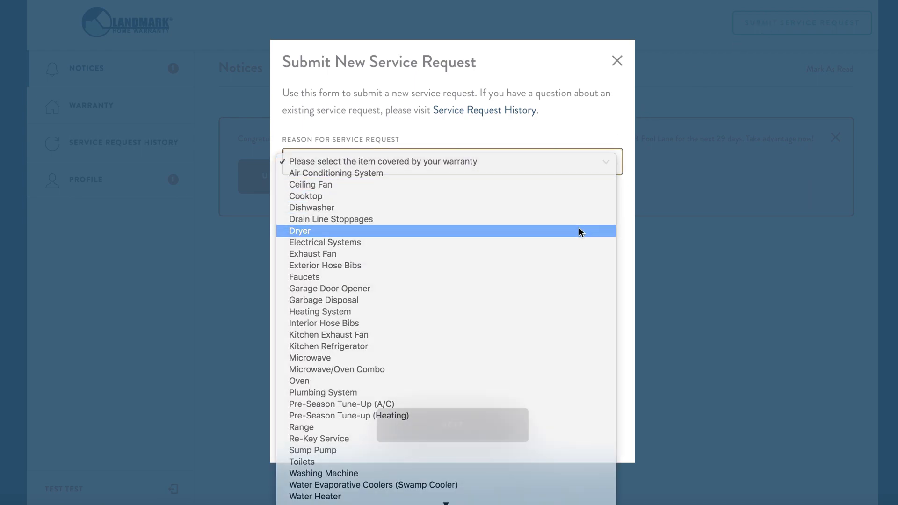
left_click(616, 60)
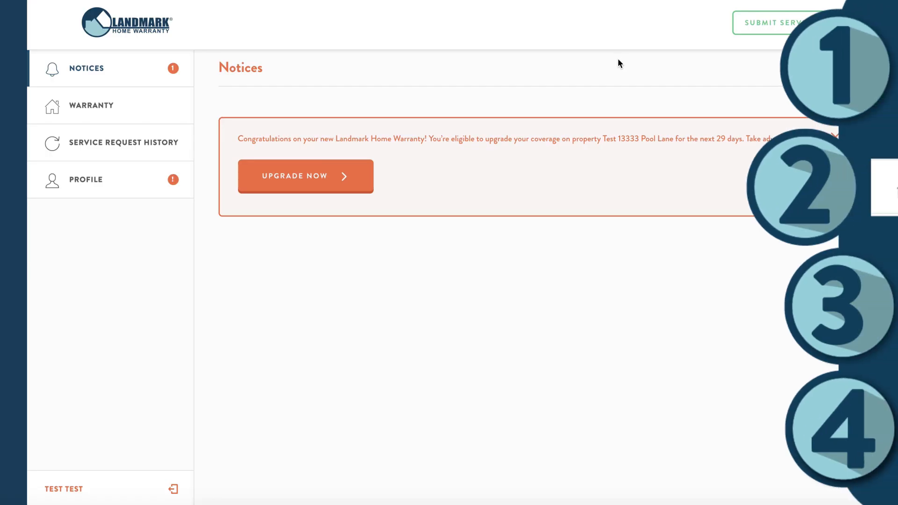
- Review the warranty's coverage details, then view the Service Request History with four pending requests
left_click(91, 106)
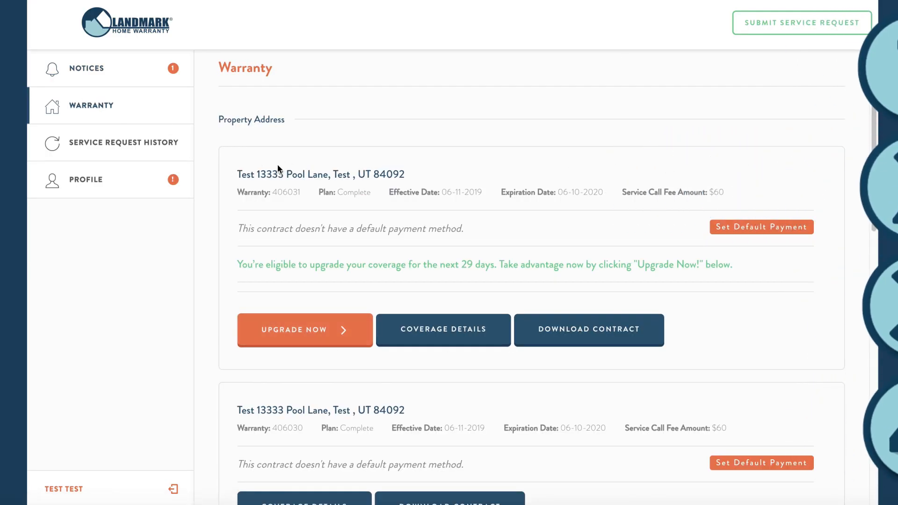
mouse_move(517, 303)
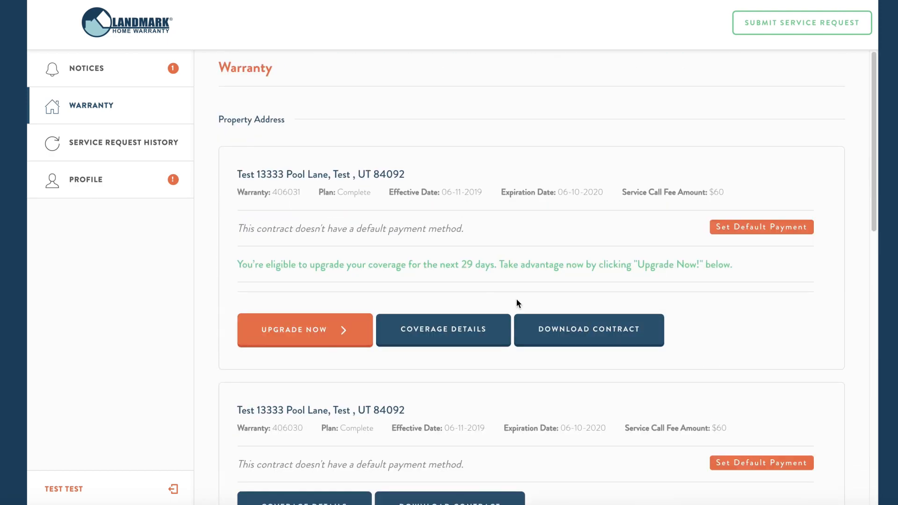
left_click(443, 329)
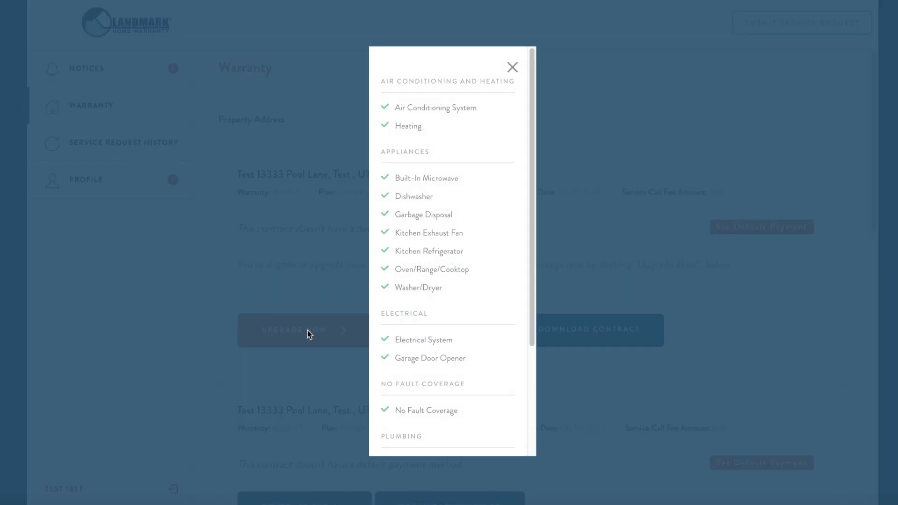
left_click(512, 68)
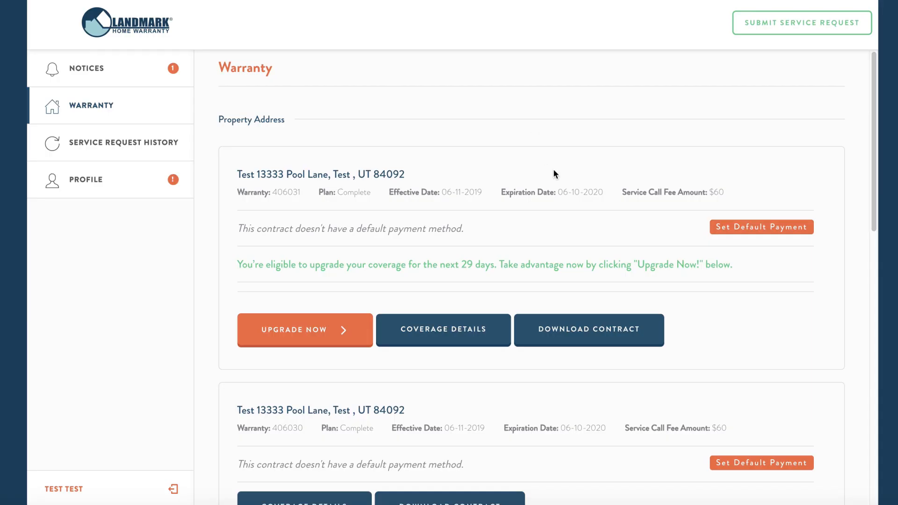
mouse_move(546, 296)
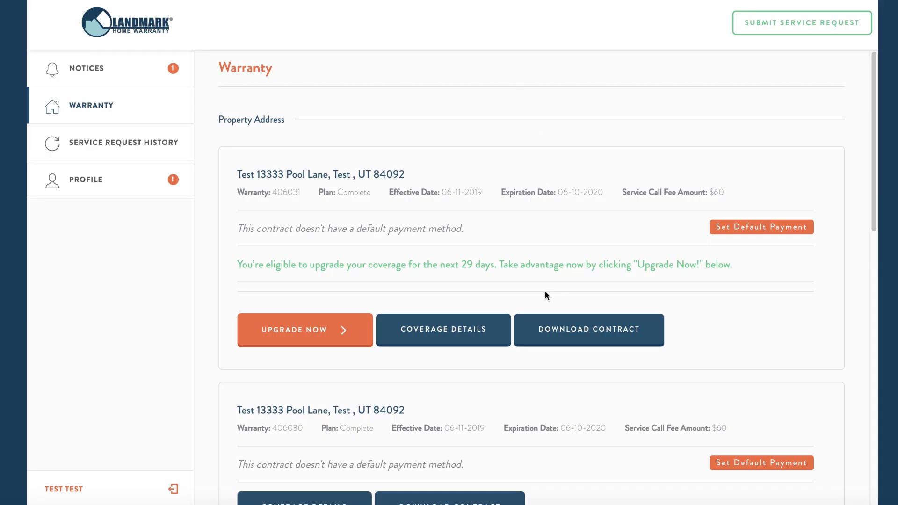
left_click(123, 142)
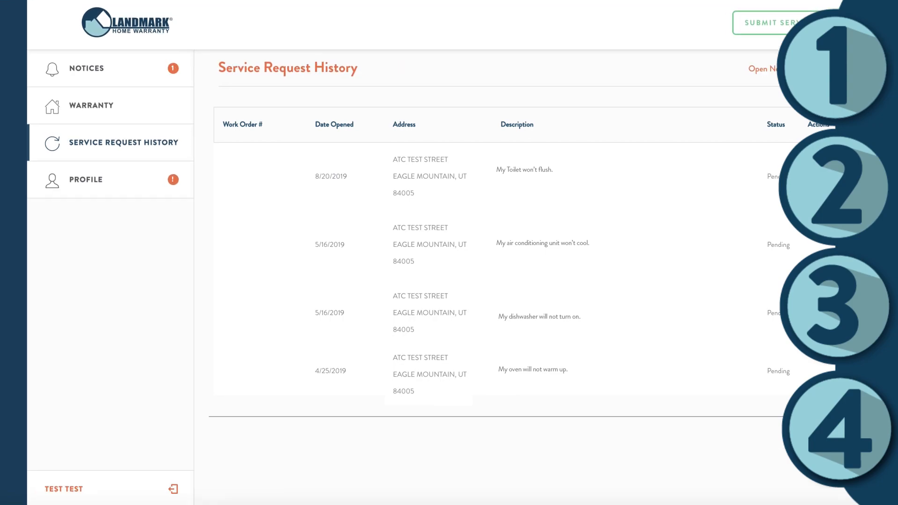
- View the account profile and bring up the Edit Profile form
left_click(86, 179)
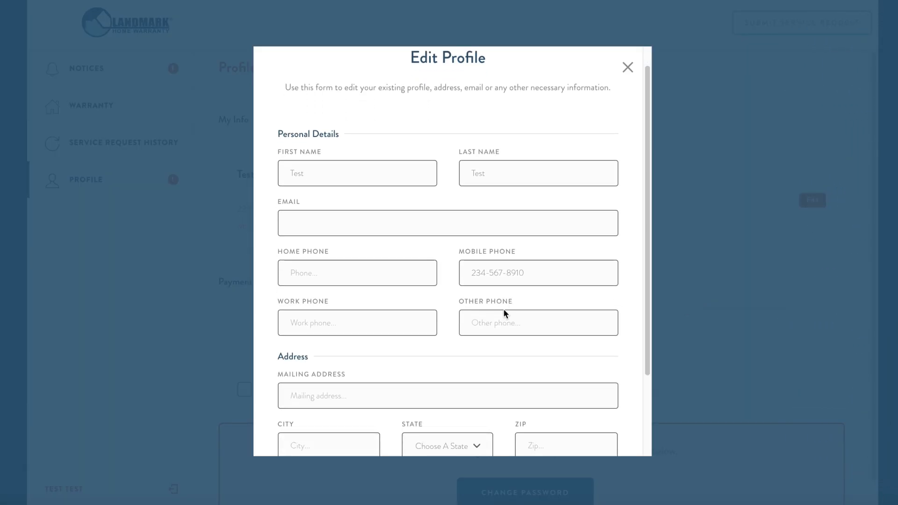
left_click(626, 67)
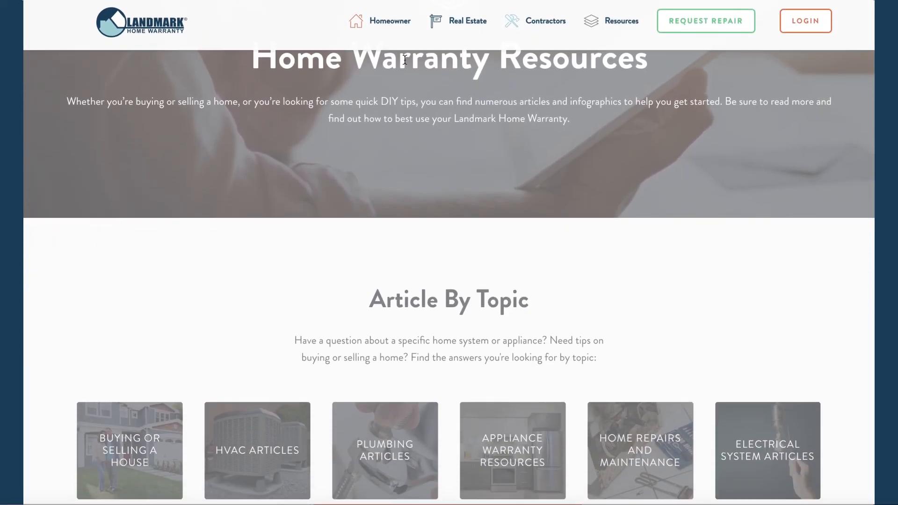
- From Article By Topic, browse the HVAC Articles list of air-conditioning and heating pieces
scroll("down", 3)
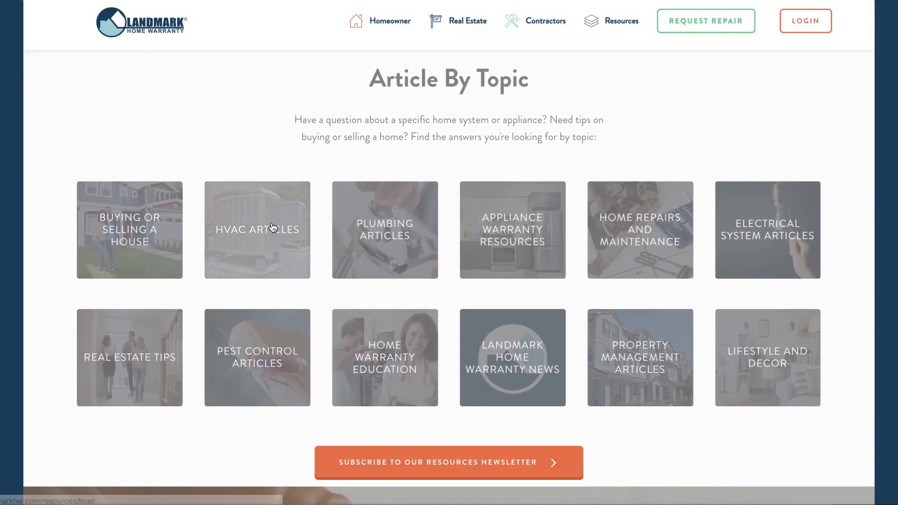
left_click(256, 230)
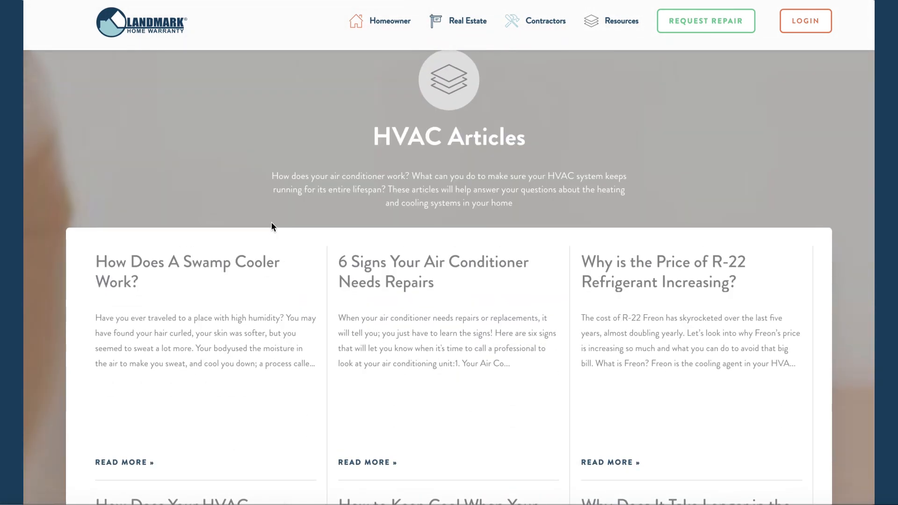
scroll("down", 3)
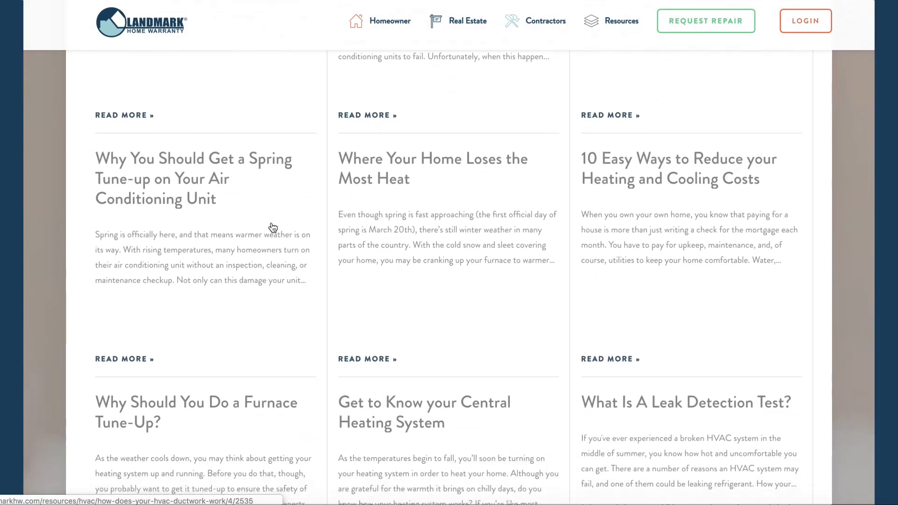
scroll("down", 3)
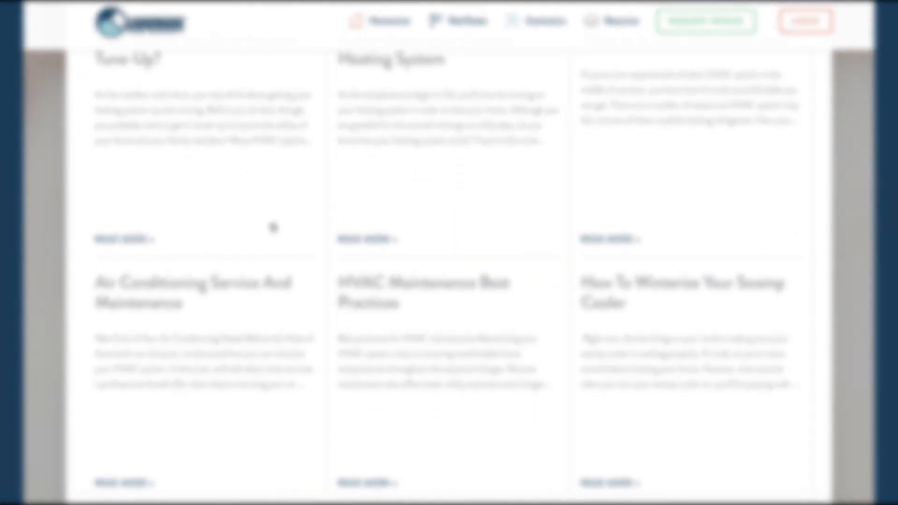